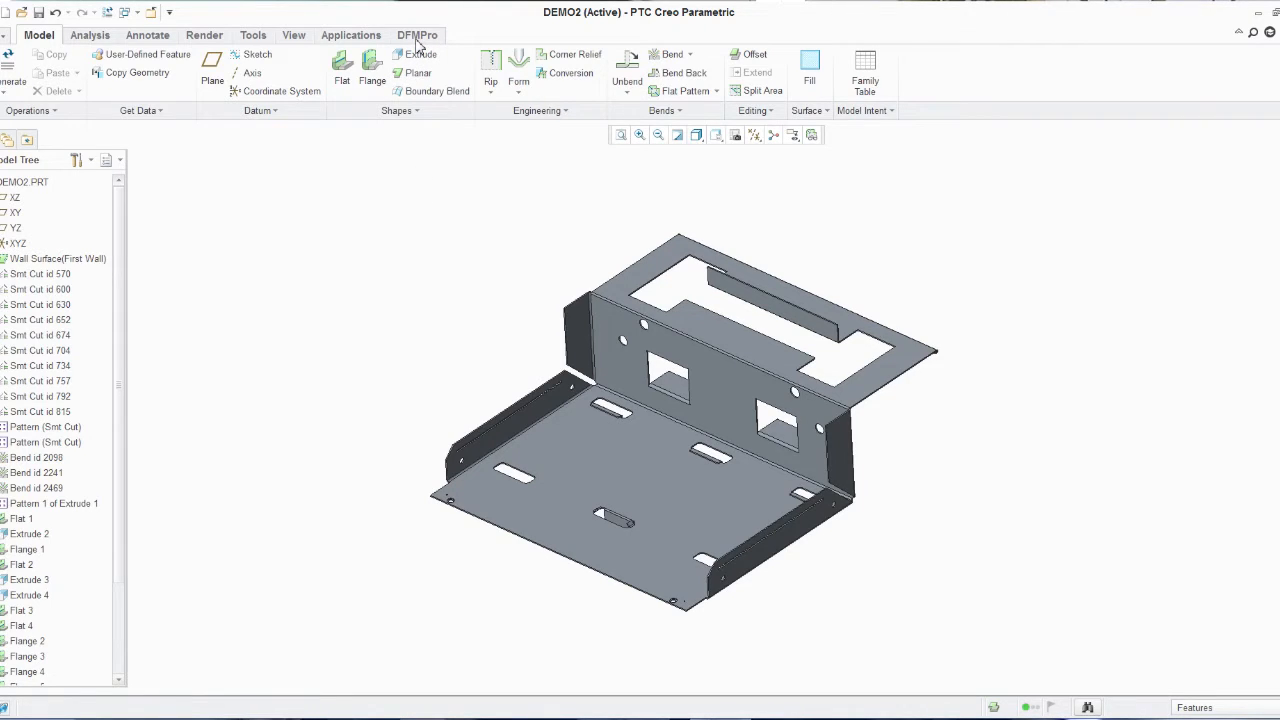
Launch DFMPro from its ribbon tab for the DEMO2 part.
click(440, 35)
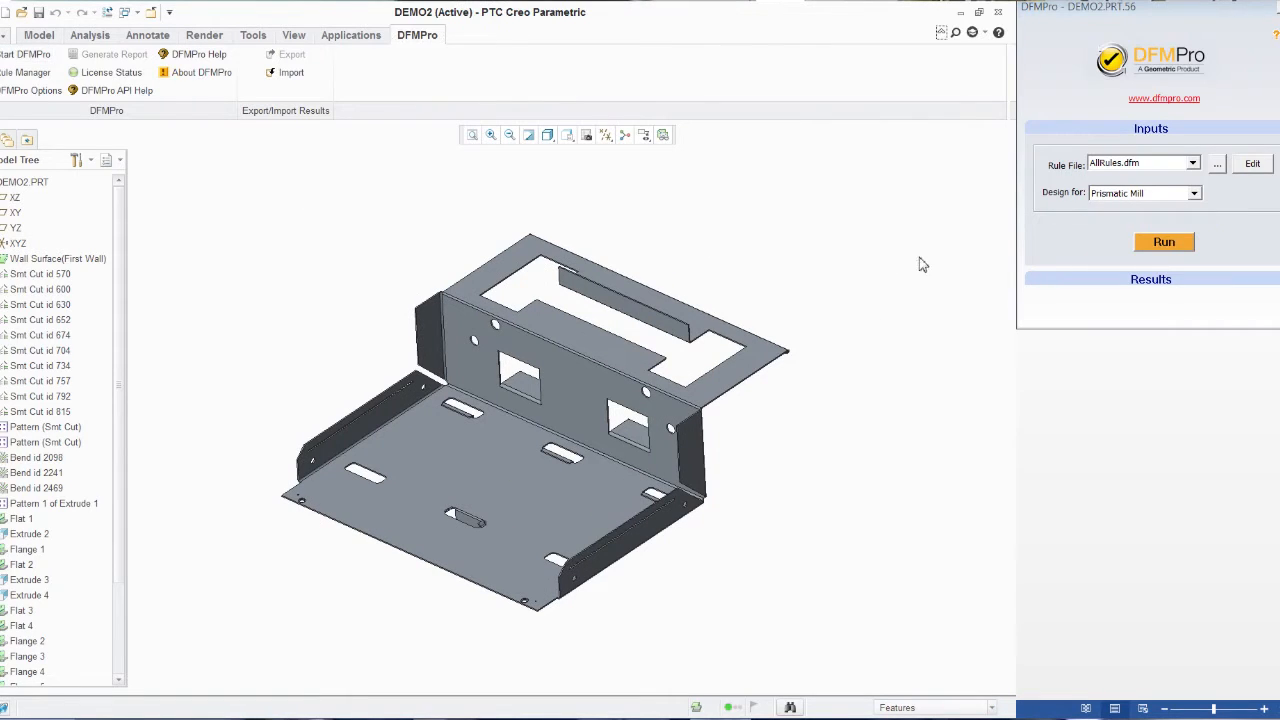
mouse_move(1098, 227)
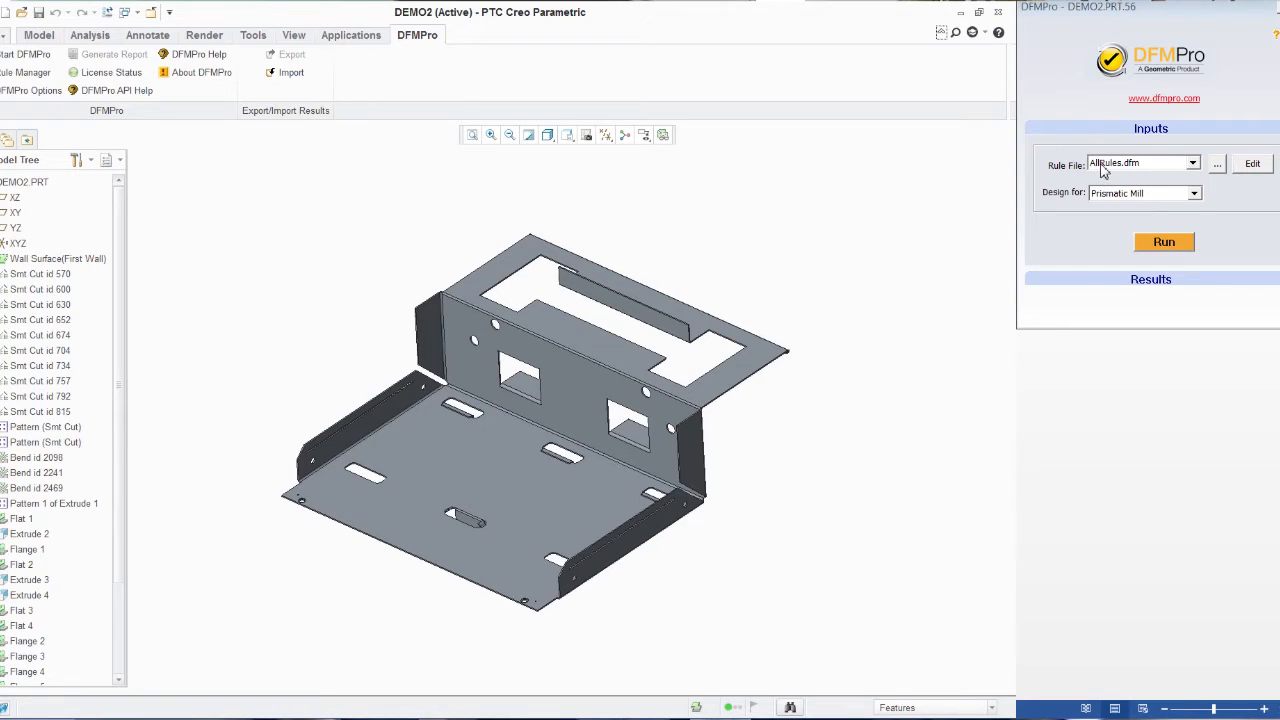
mouse_move(1108, 168)
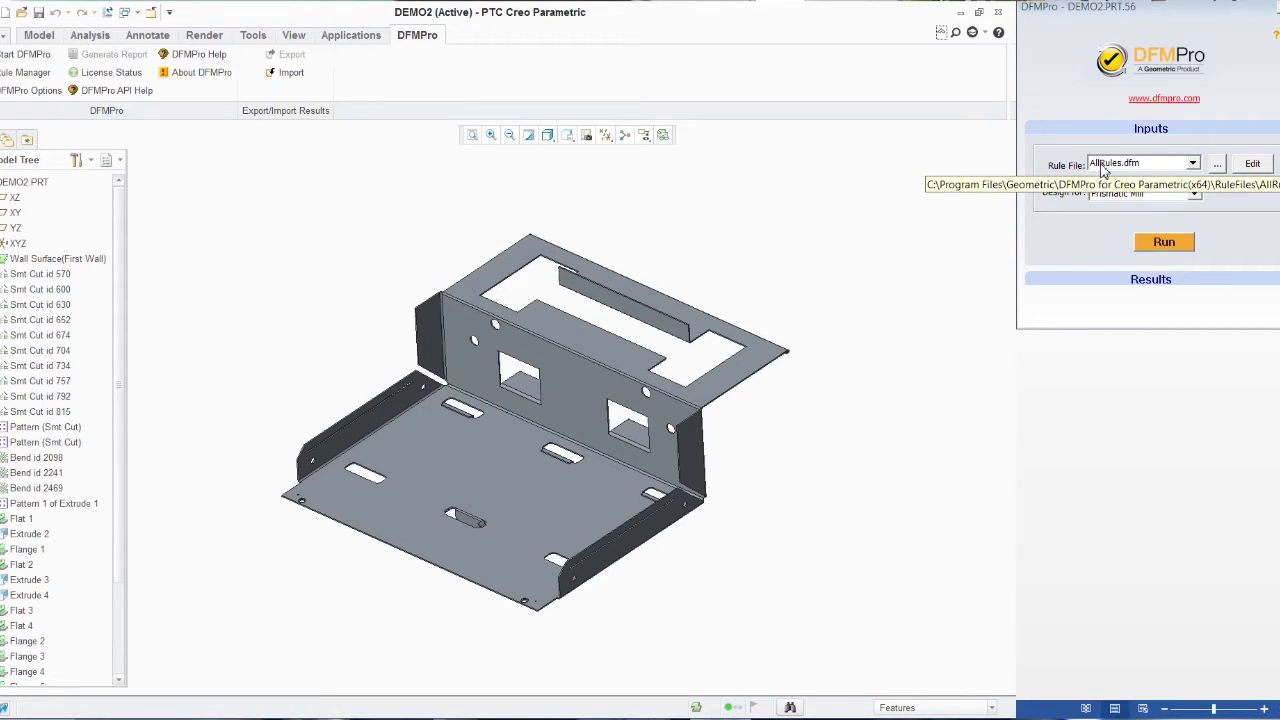
mouse_move(1108, 183)
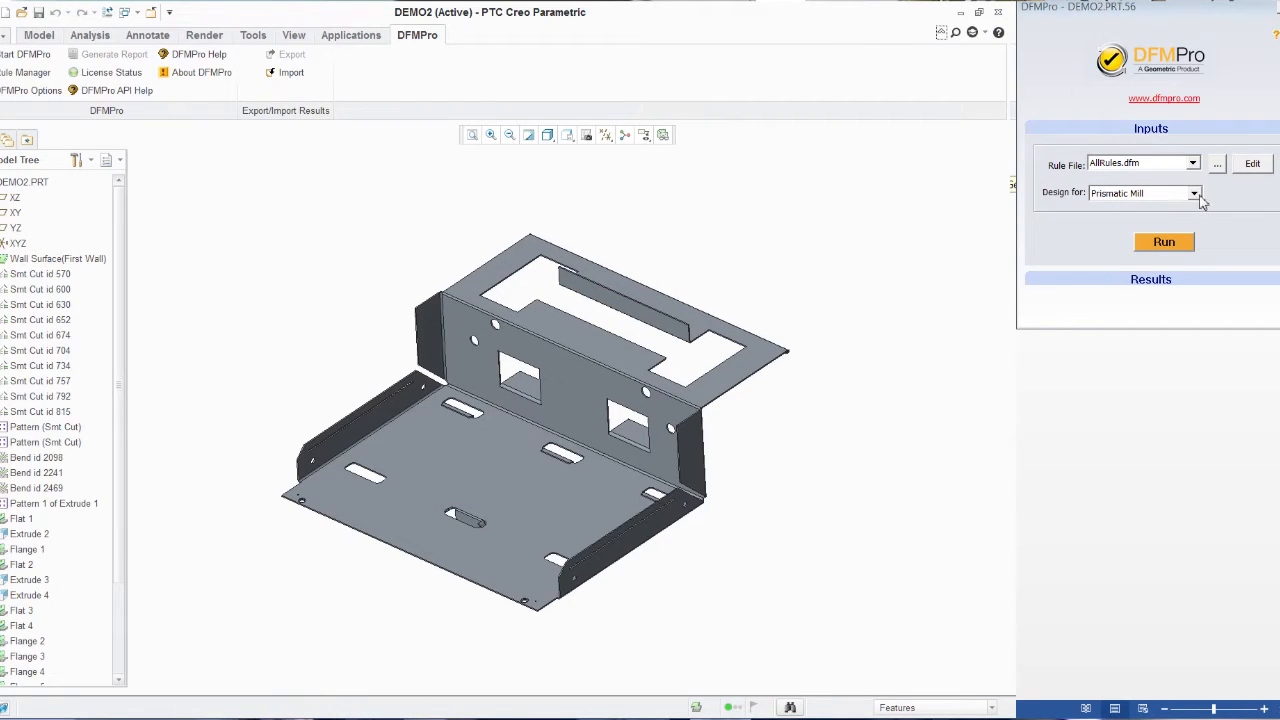
Set Design for to Sheet Metal and run the DFMPro validation.
click(1198, 193)
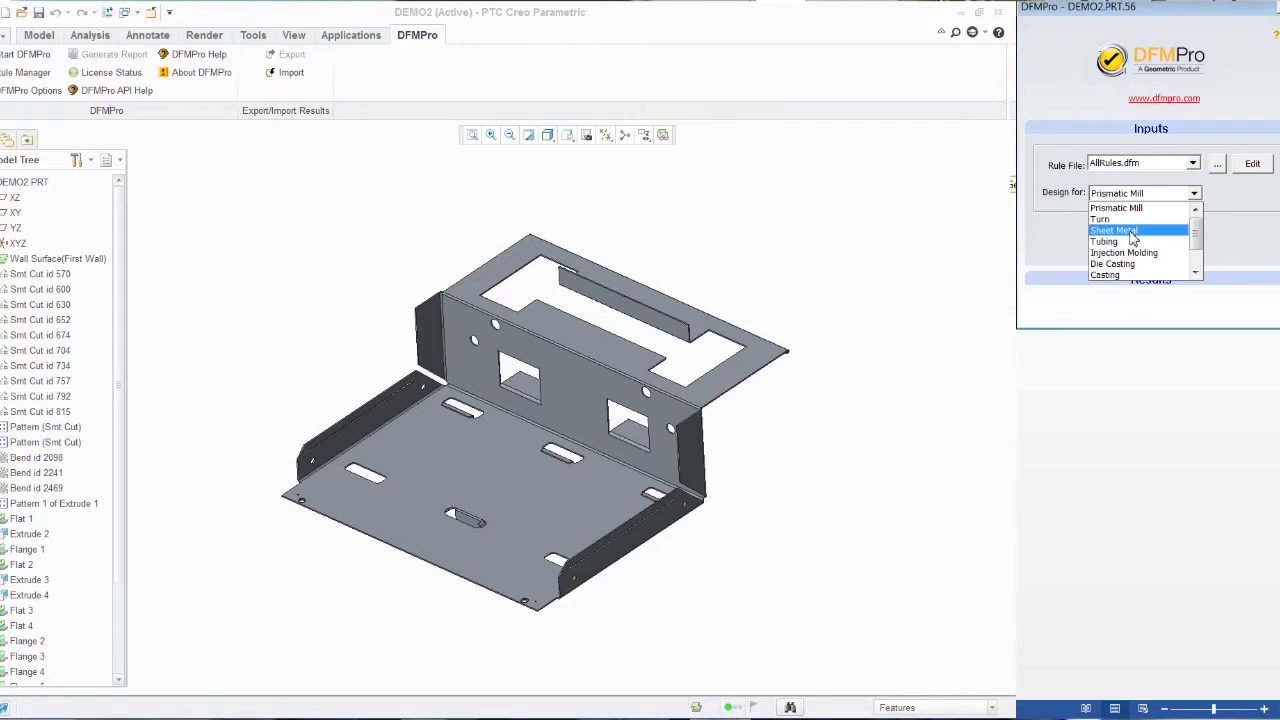
click(1114, 230)
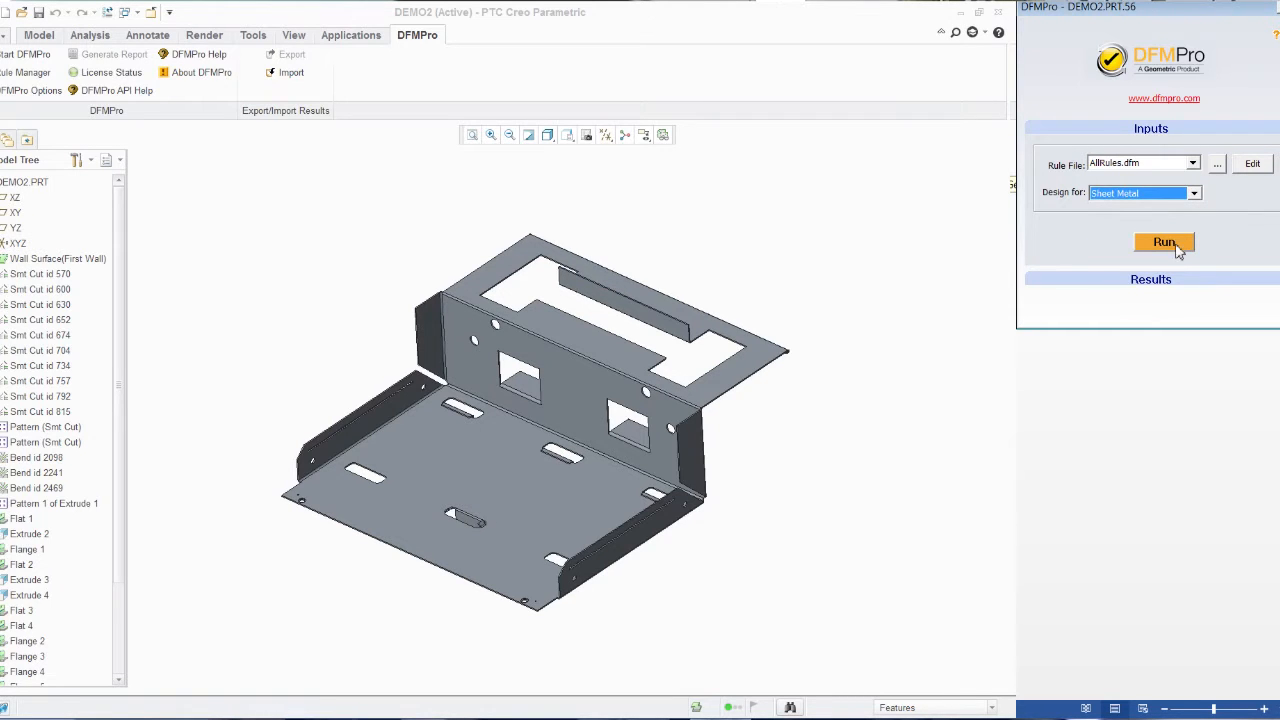
click(1164, 242)
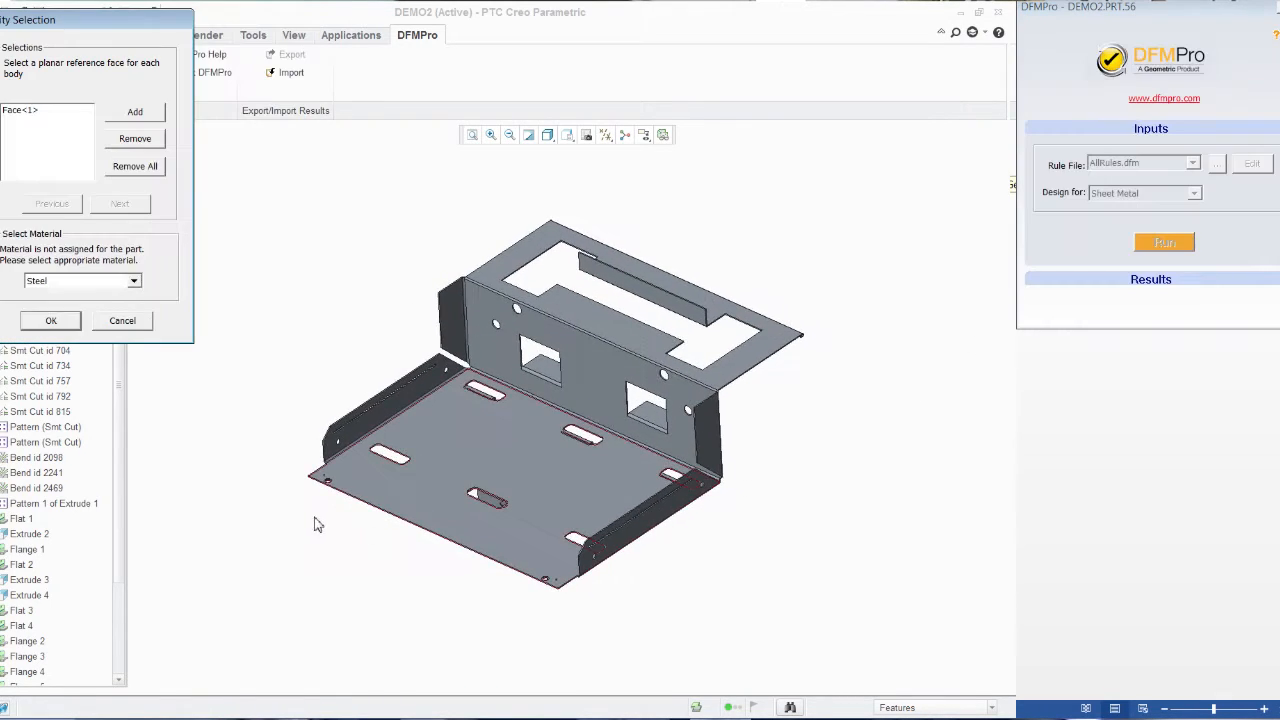
Accept the reference face with Steel material to complete the sheet metal check.
click(51, 320)
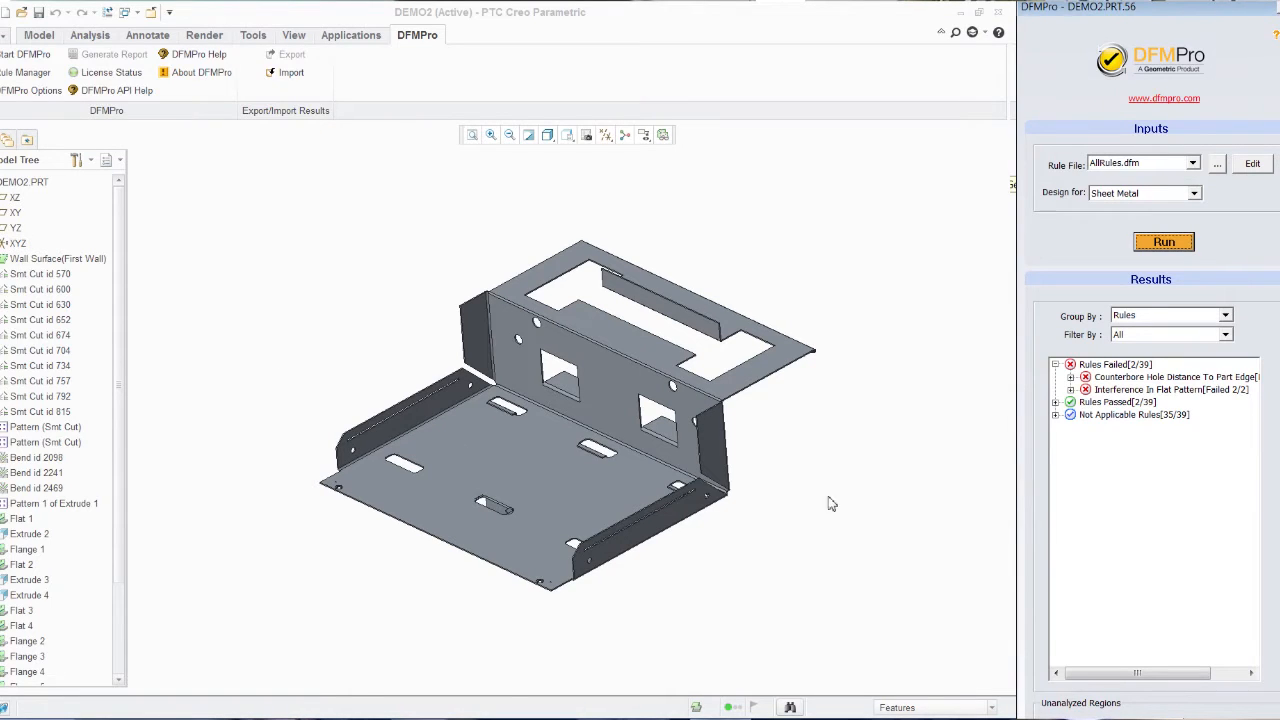
mouse_move(1106, 468)
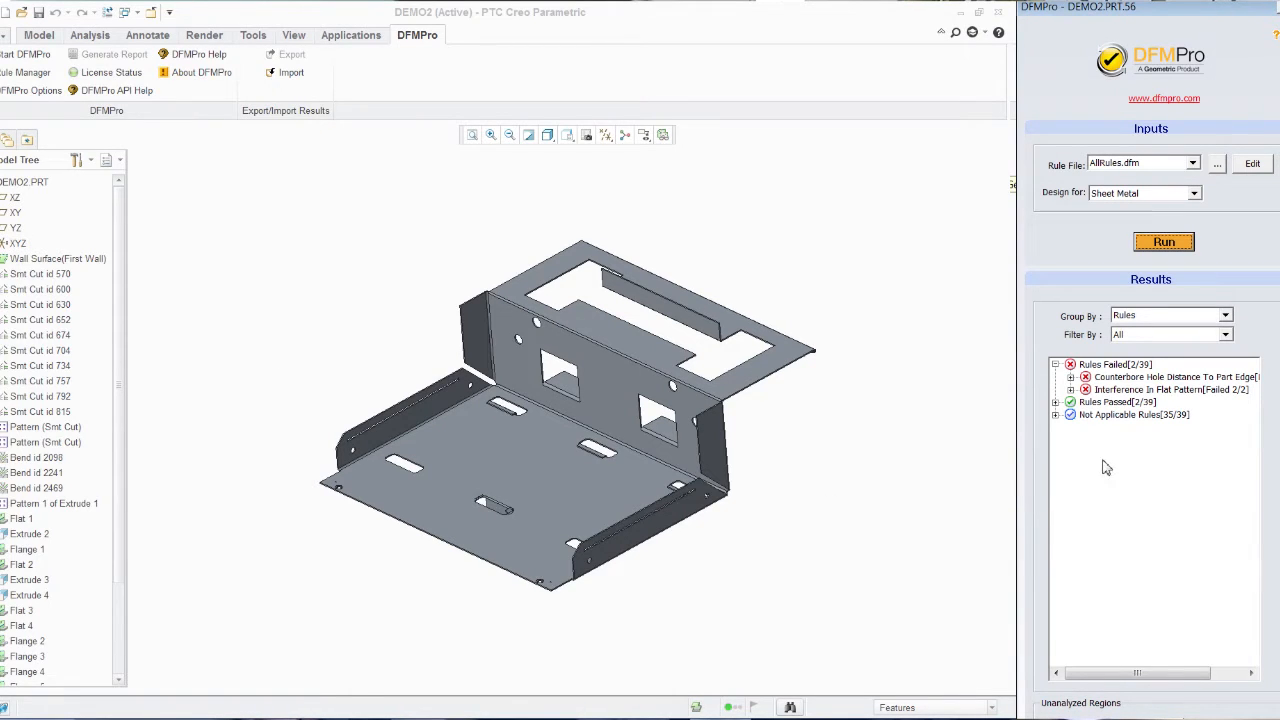
mouse_move(1096, 374)
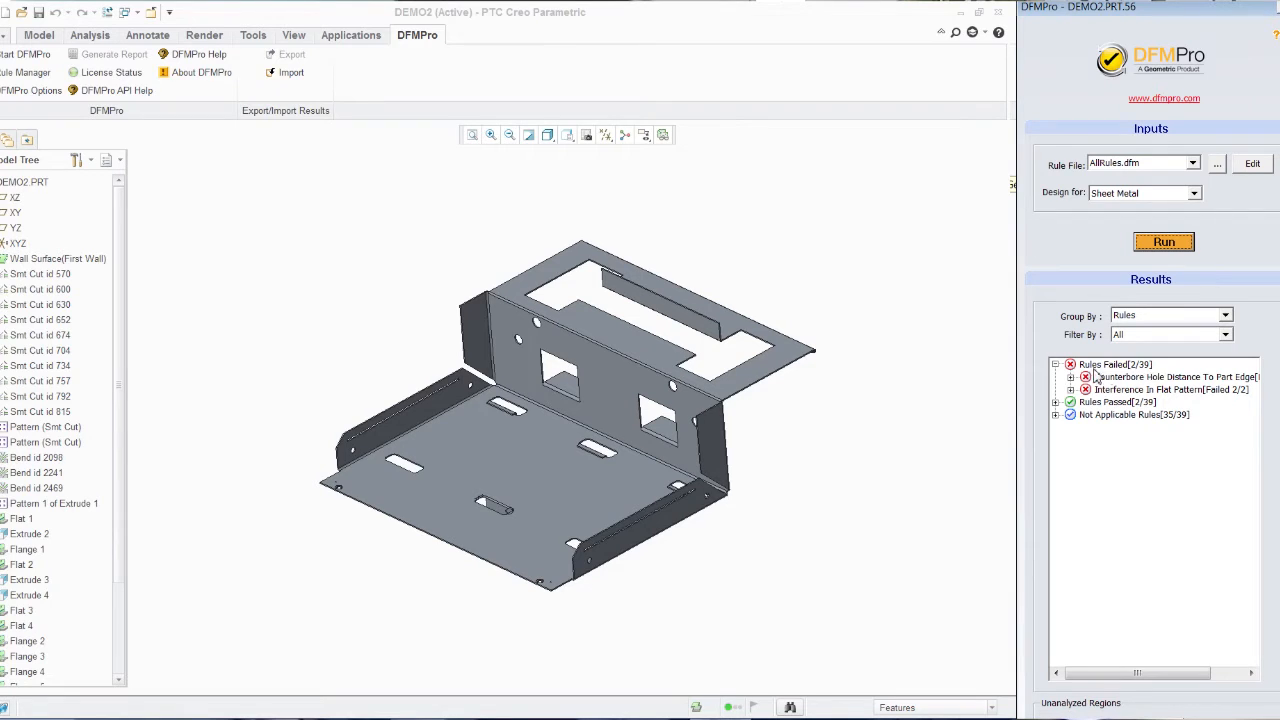
Zoom to Counterbore Hole Distance To Part Edge instances 1 and 2, each ratio 1.25 vs 4.0.
click(1071, 377)
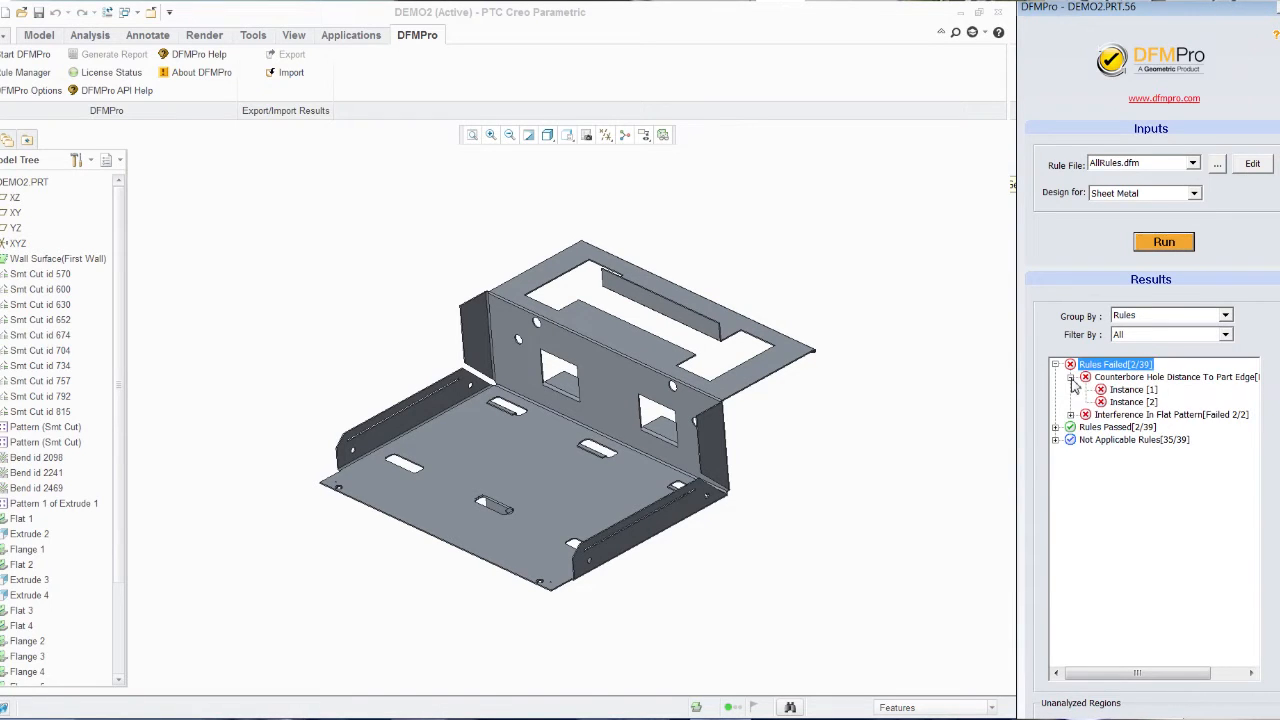
click(1125, 390)
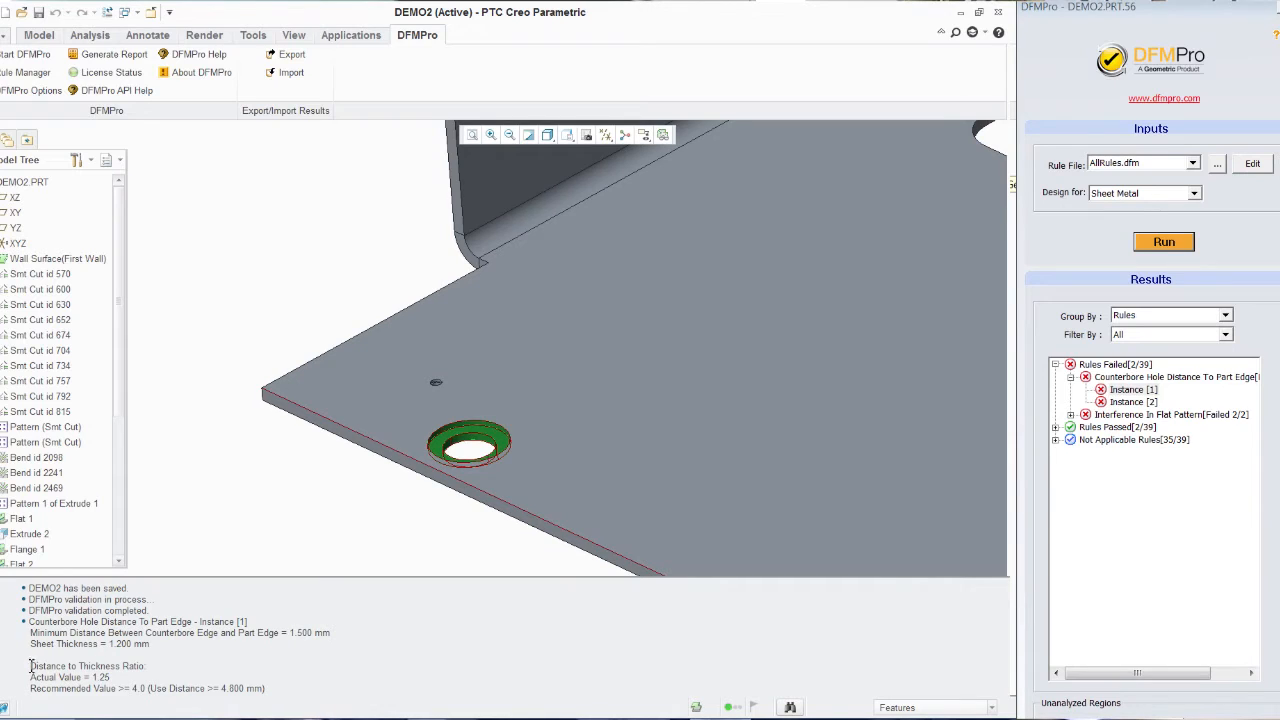
double_click(85, 662)
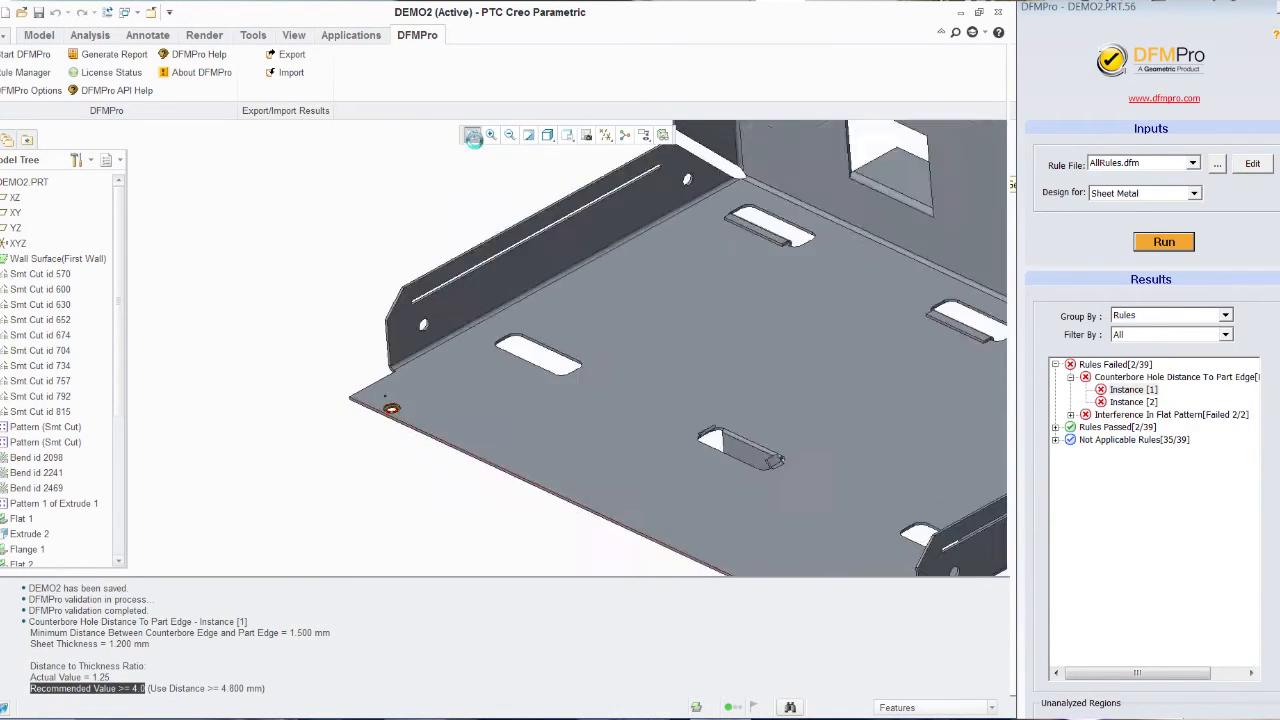
click(1132, 401)
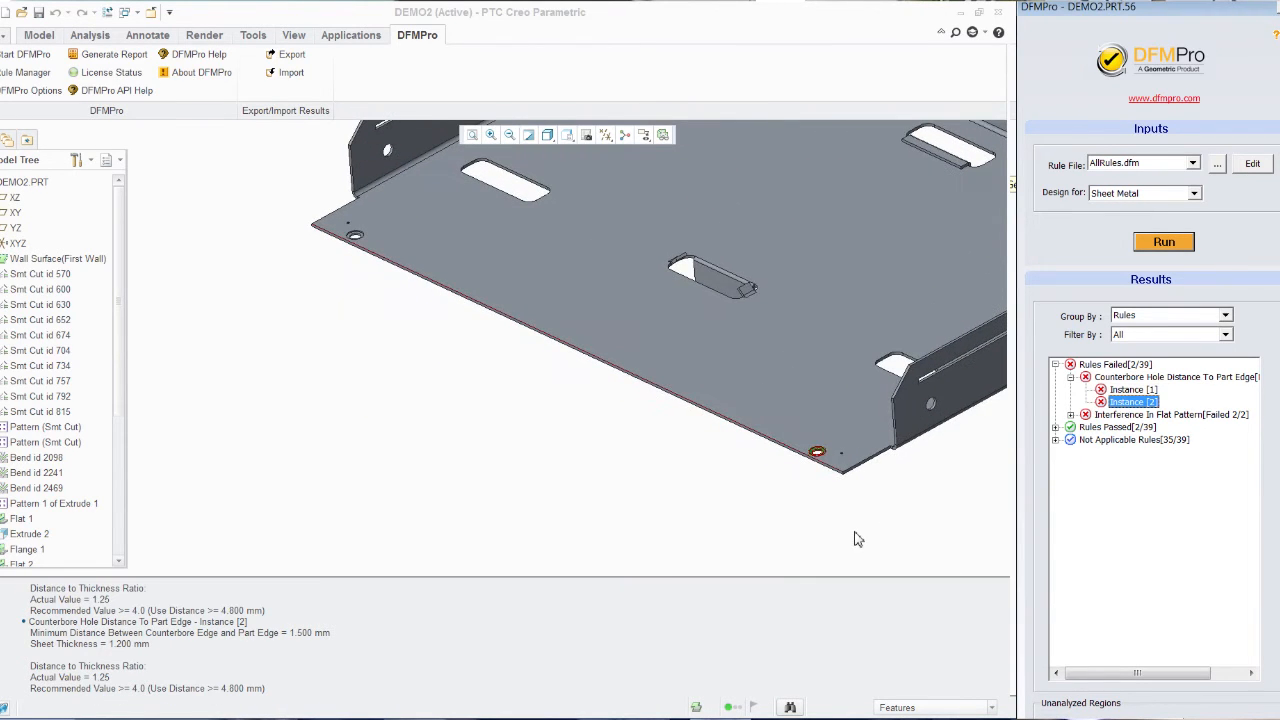
click(1133, 401)
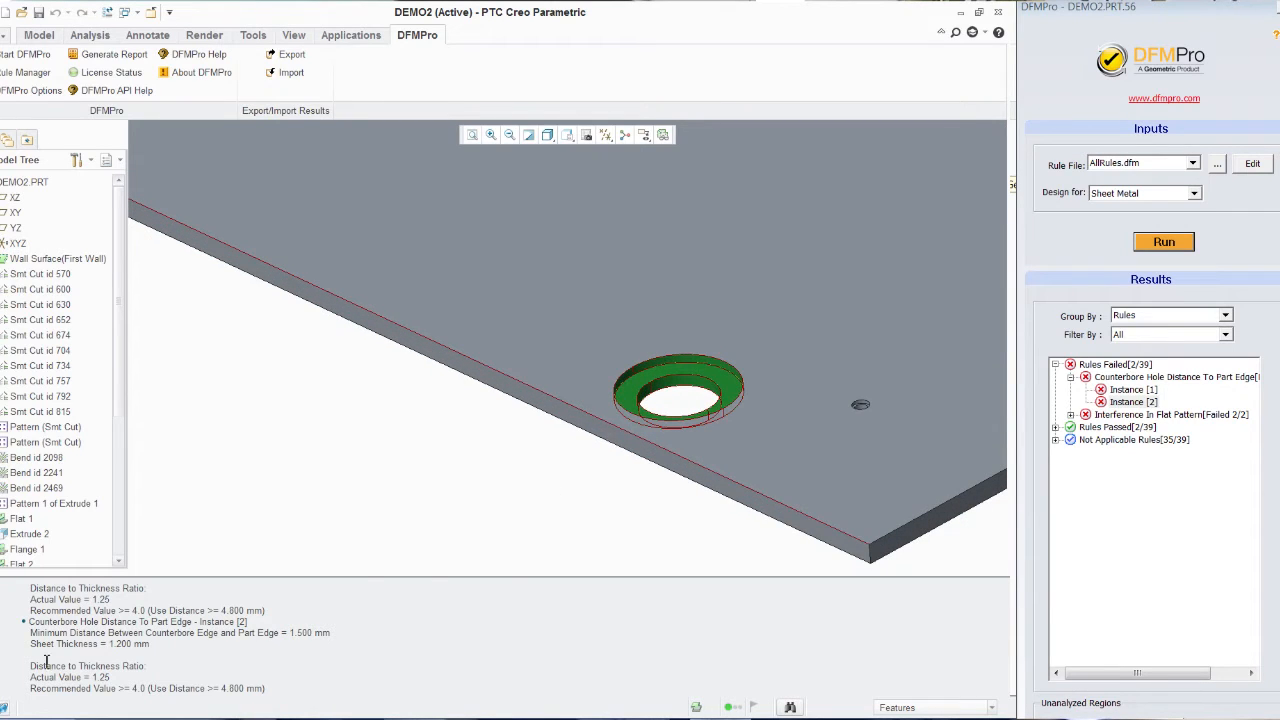
mouse_move(143, 501)
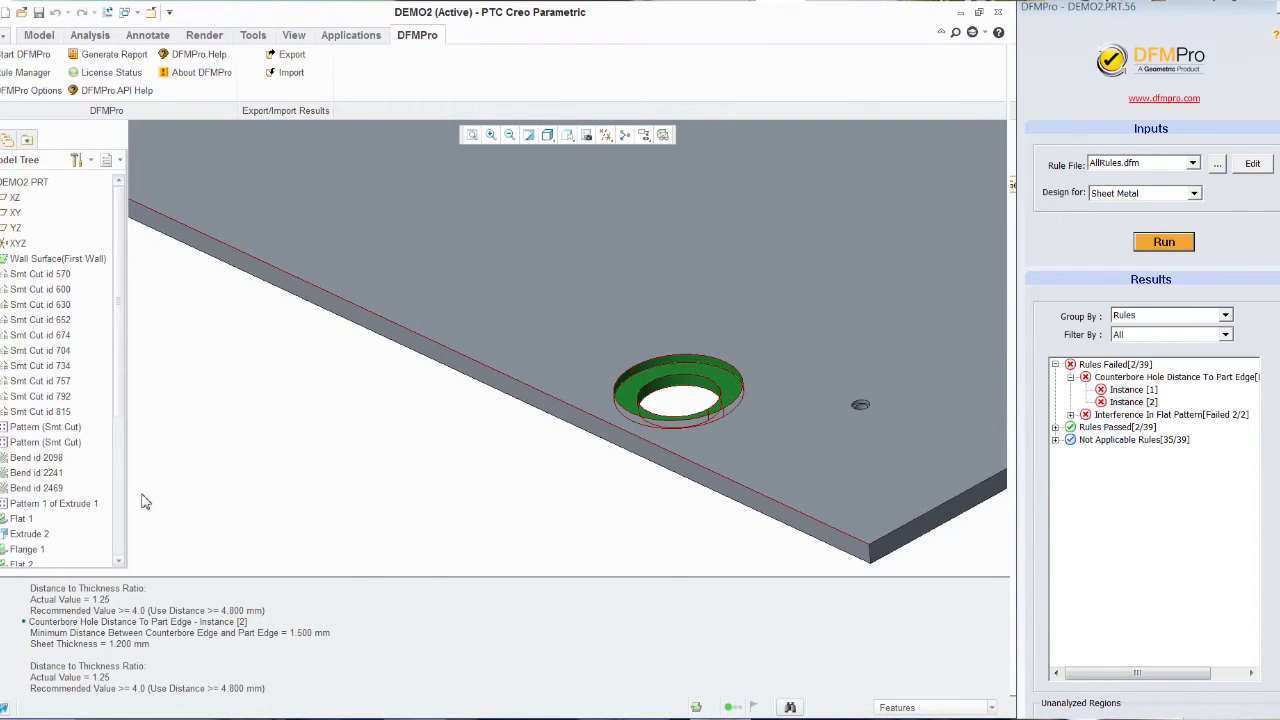
mouse_move(471, 138)
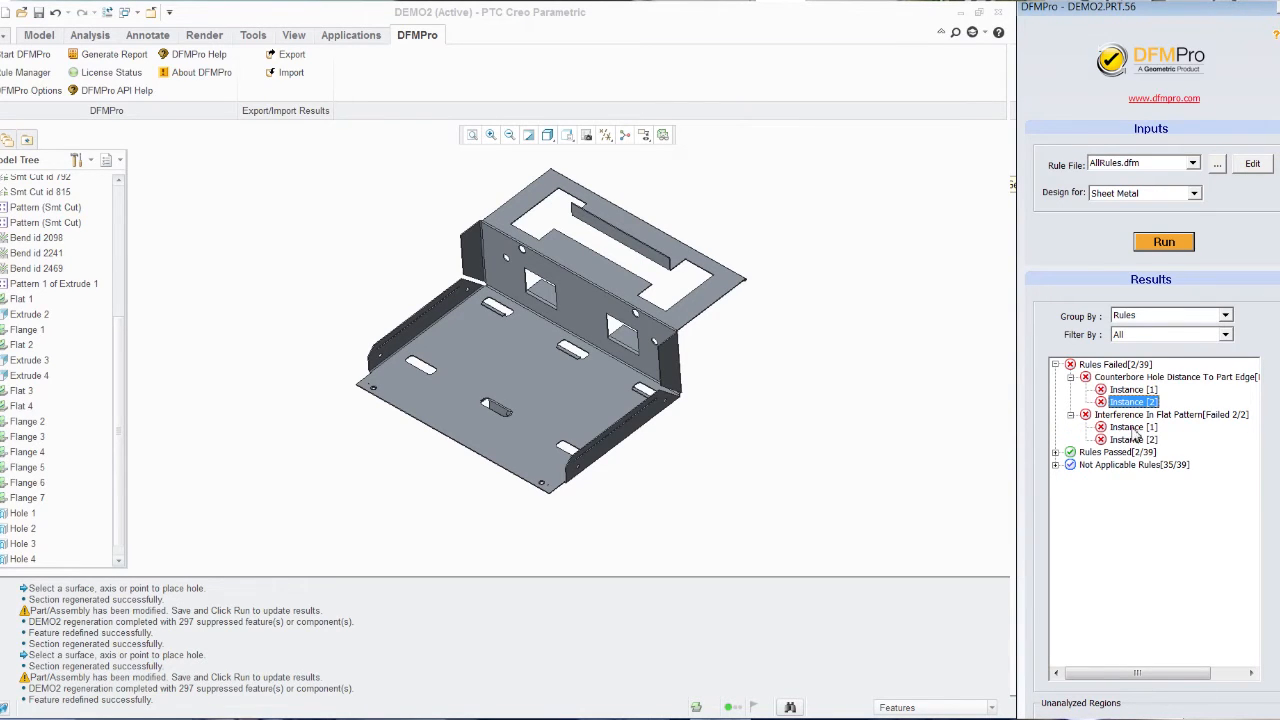
Show Interference In Flat Pattern Instance 1, which reports interference present.
click(1123, 427)
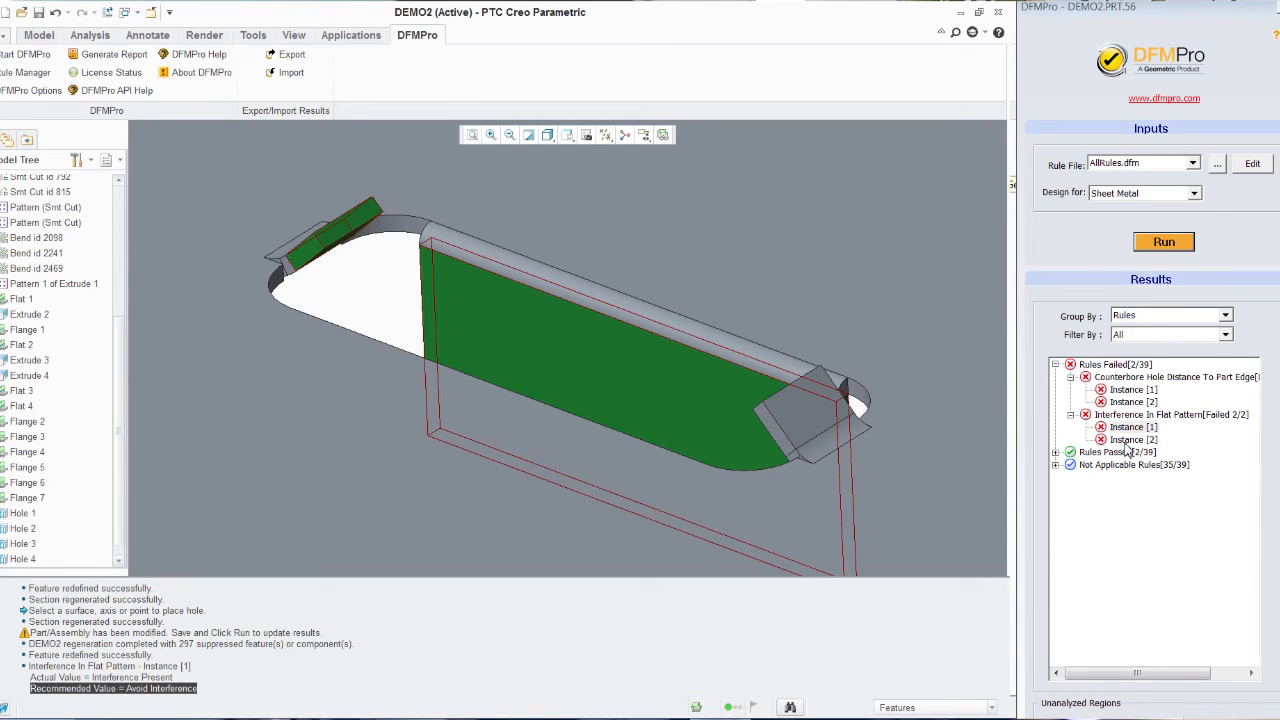
Highlight Interference In Flat Pattern Instance 2 on the part.
click(1130, 439)
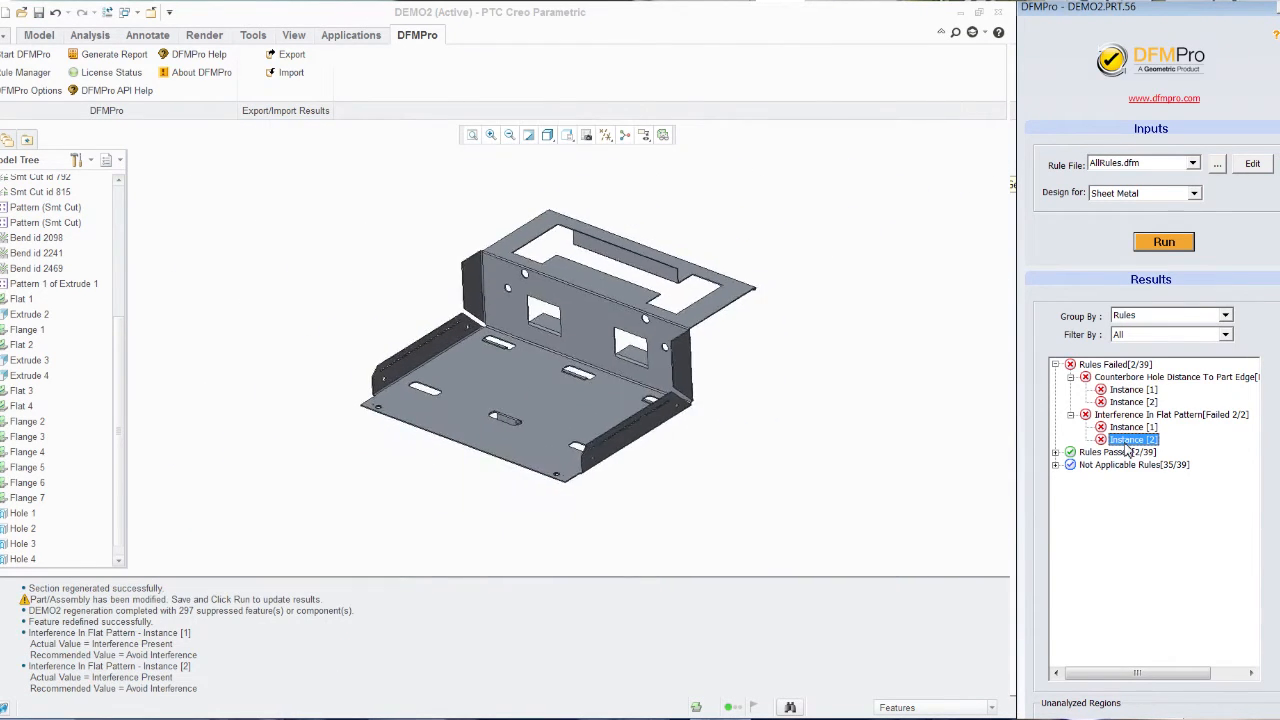
click(1132, 439)
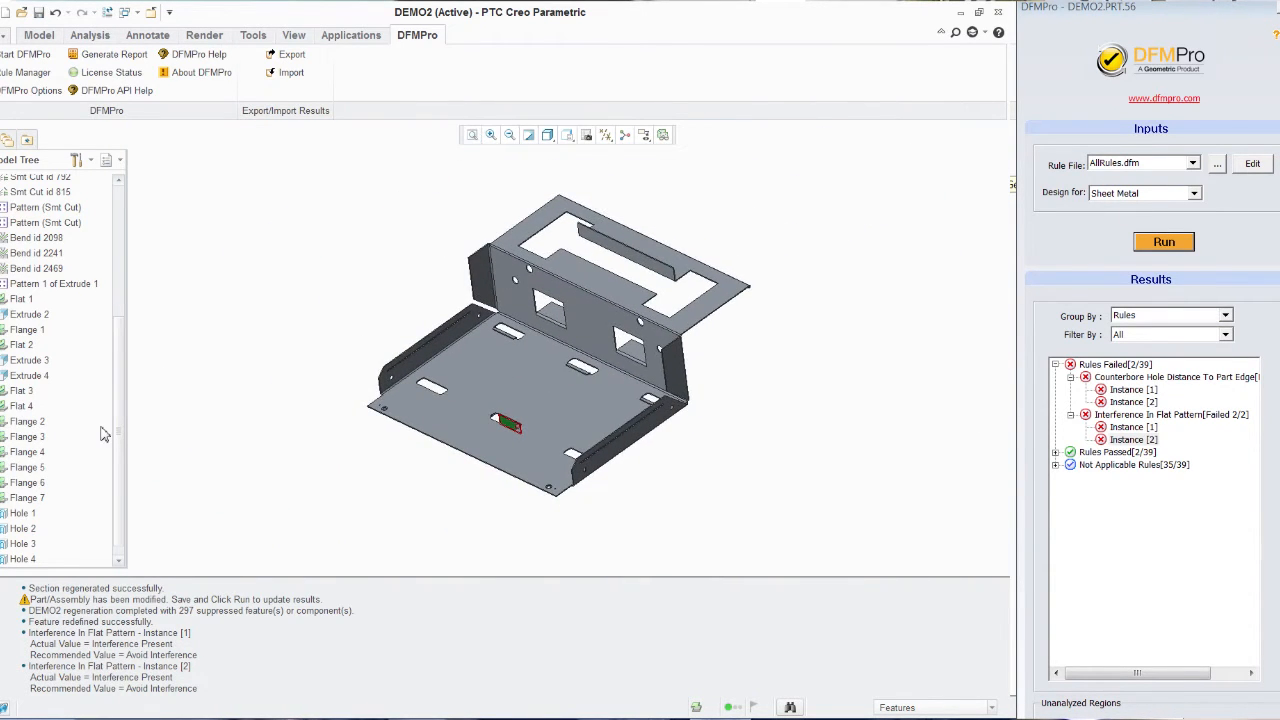
Select Flange 7 in the Model Tree and bring up its editing options.
click(30, 483)
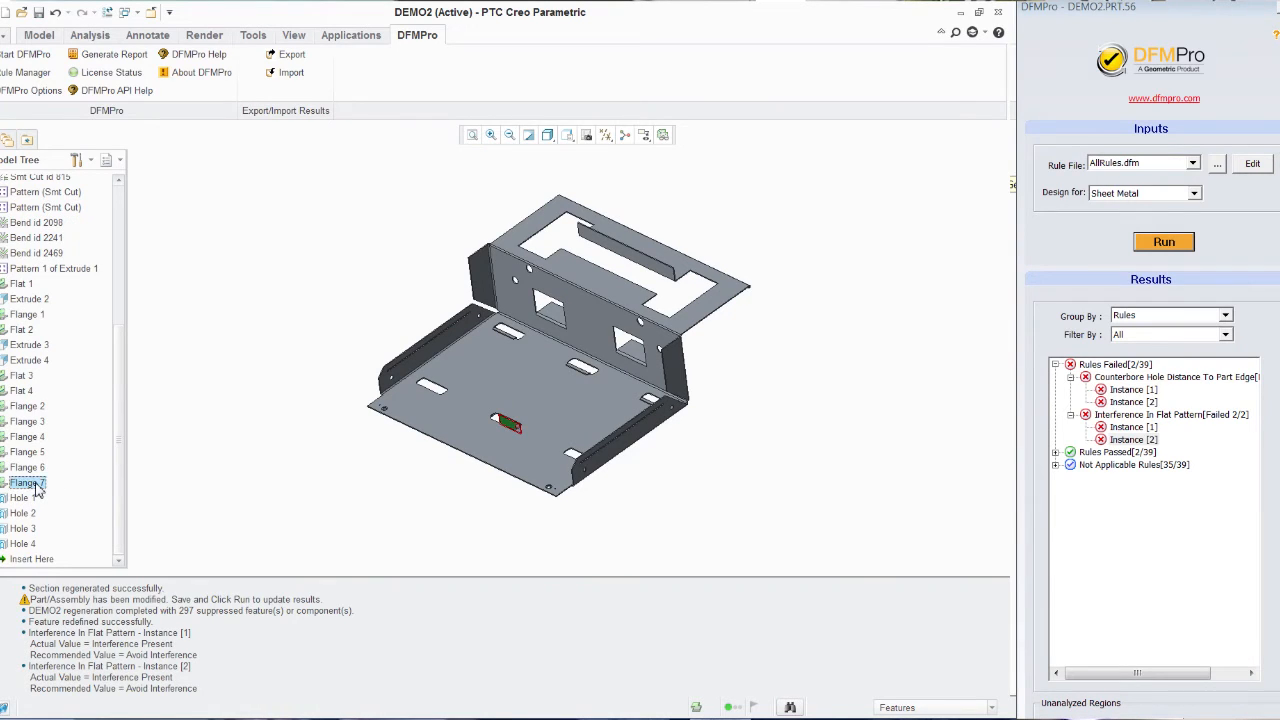
right_click(37, 483)
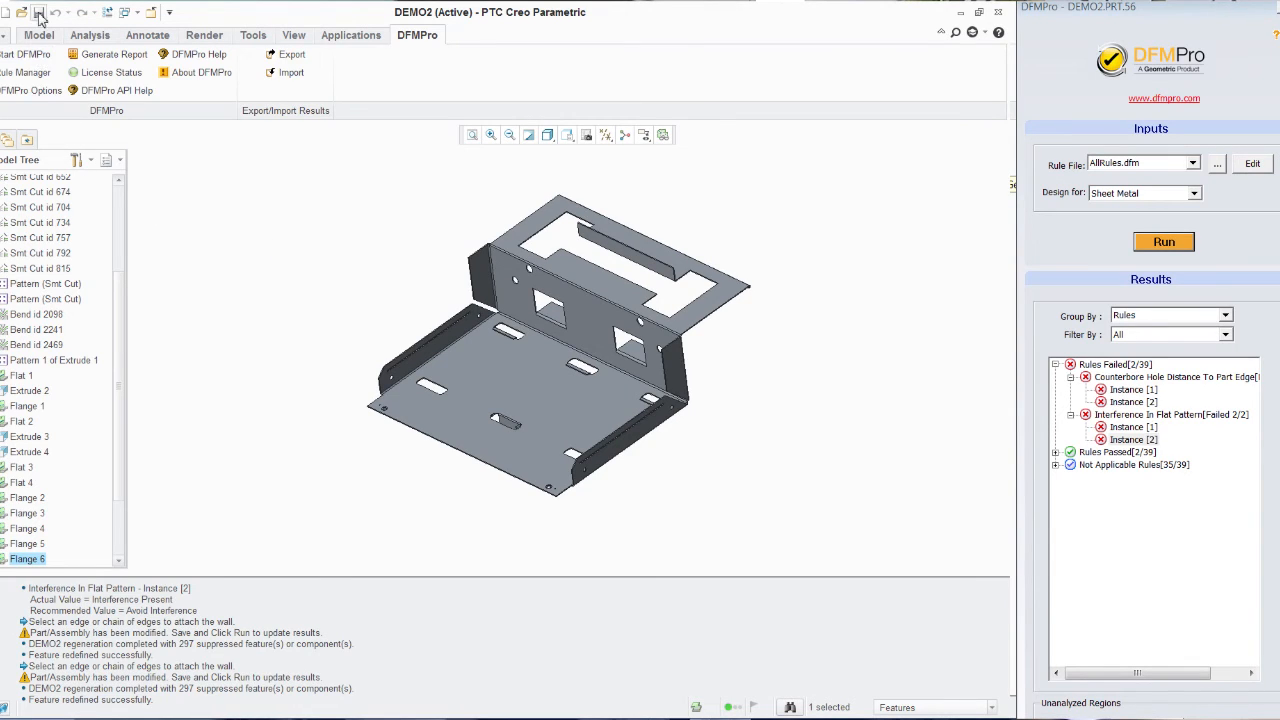
mouse_move(70, 133)
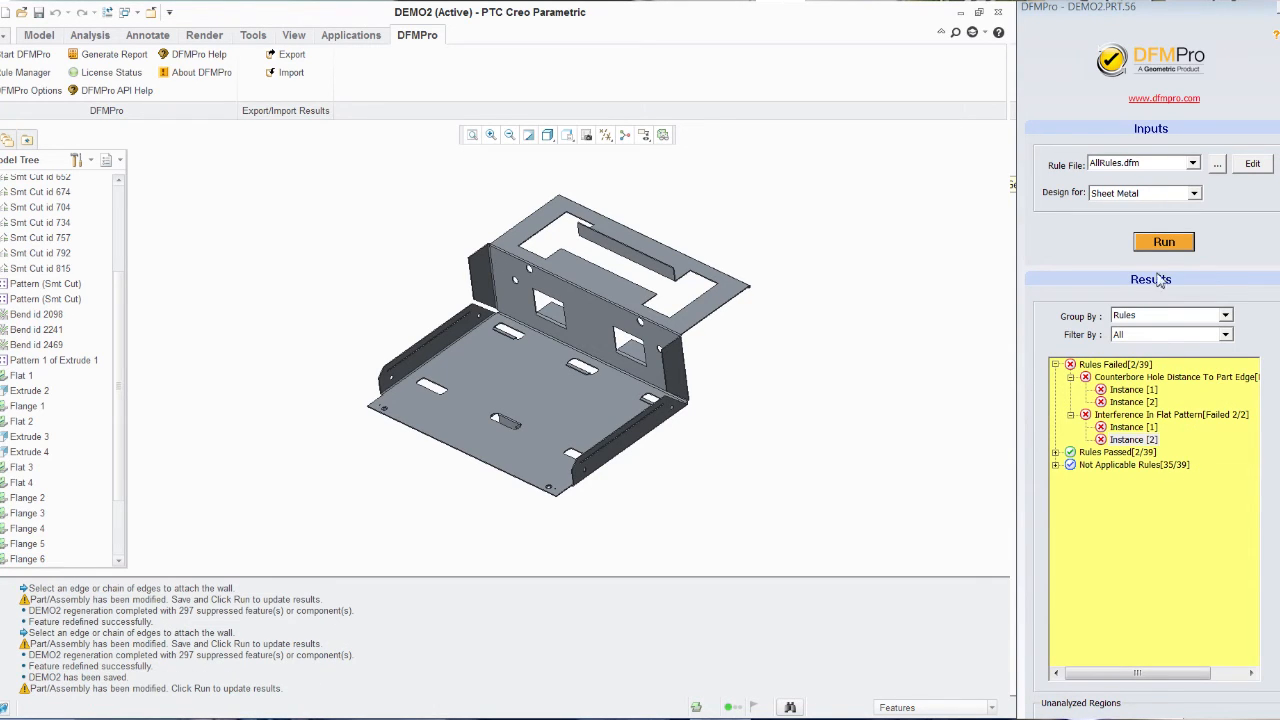
mouse_move(1163, 241)
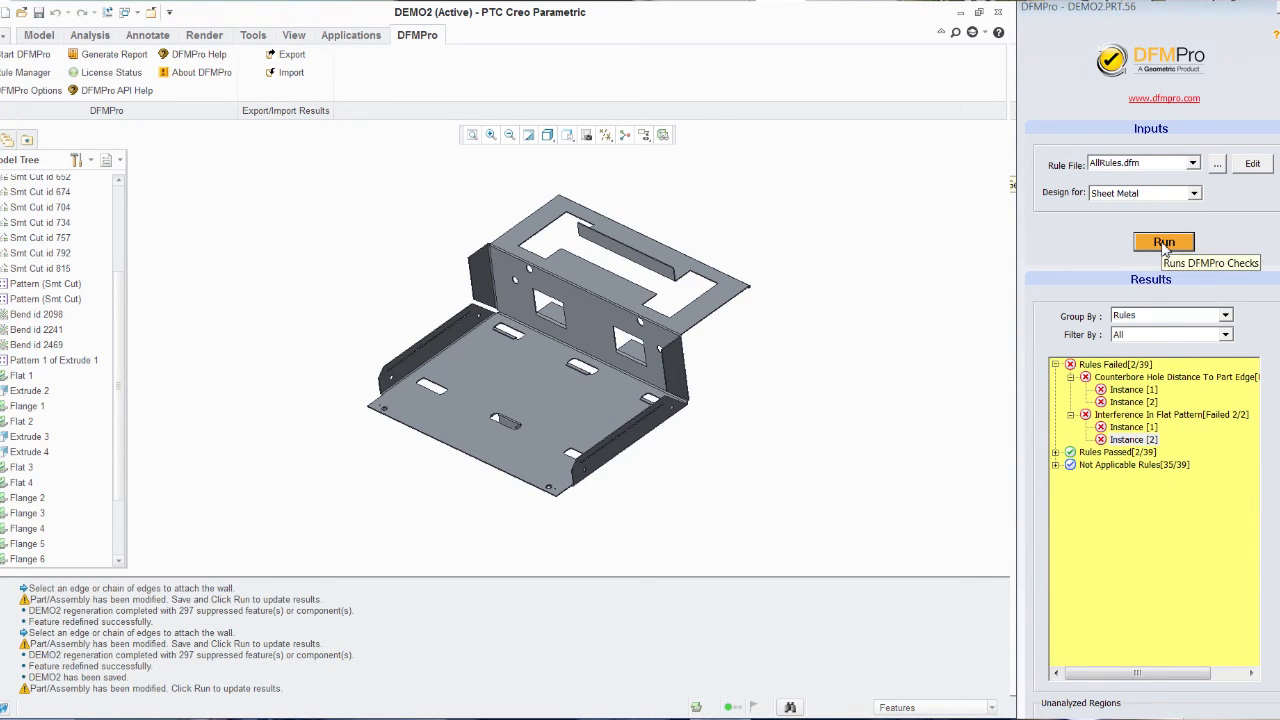
Rerun the DFMPro sheet metal check, confirming reference face and material, for 0 failed rules.
click(1163, 240)
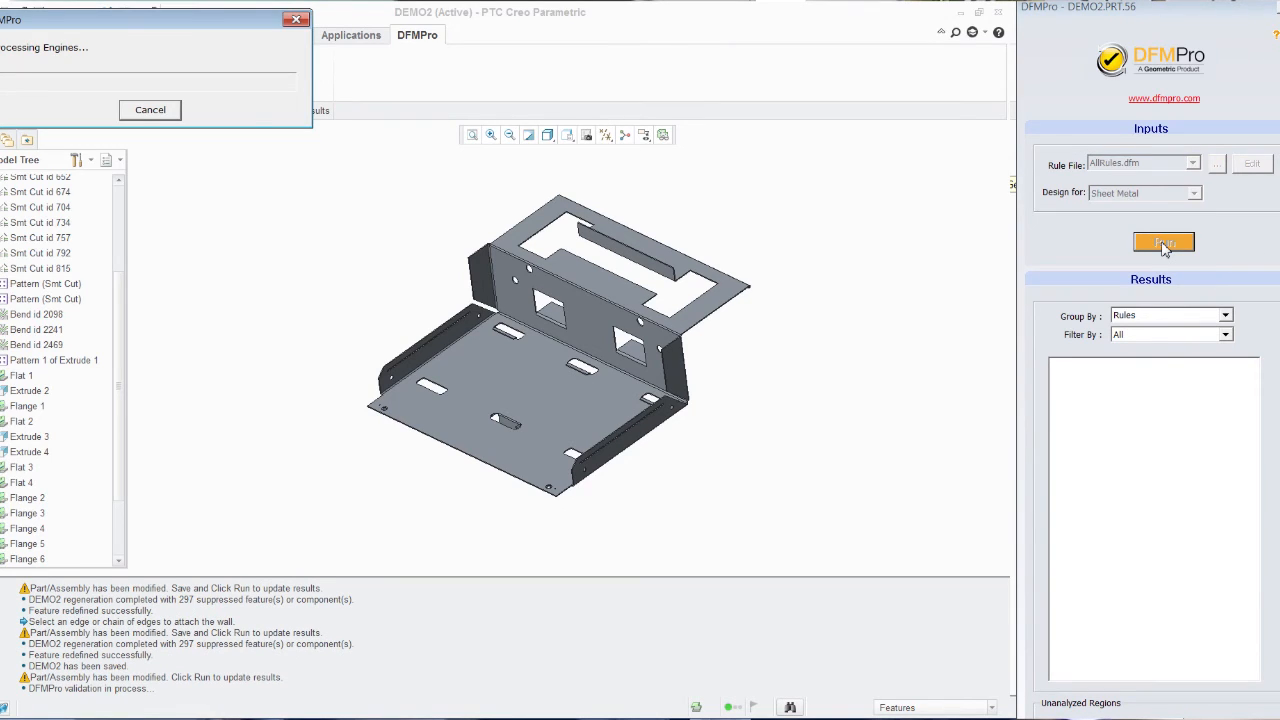
click(1163, 242)
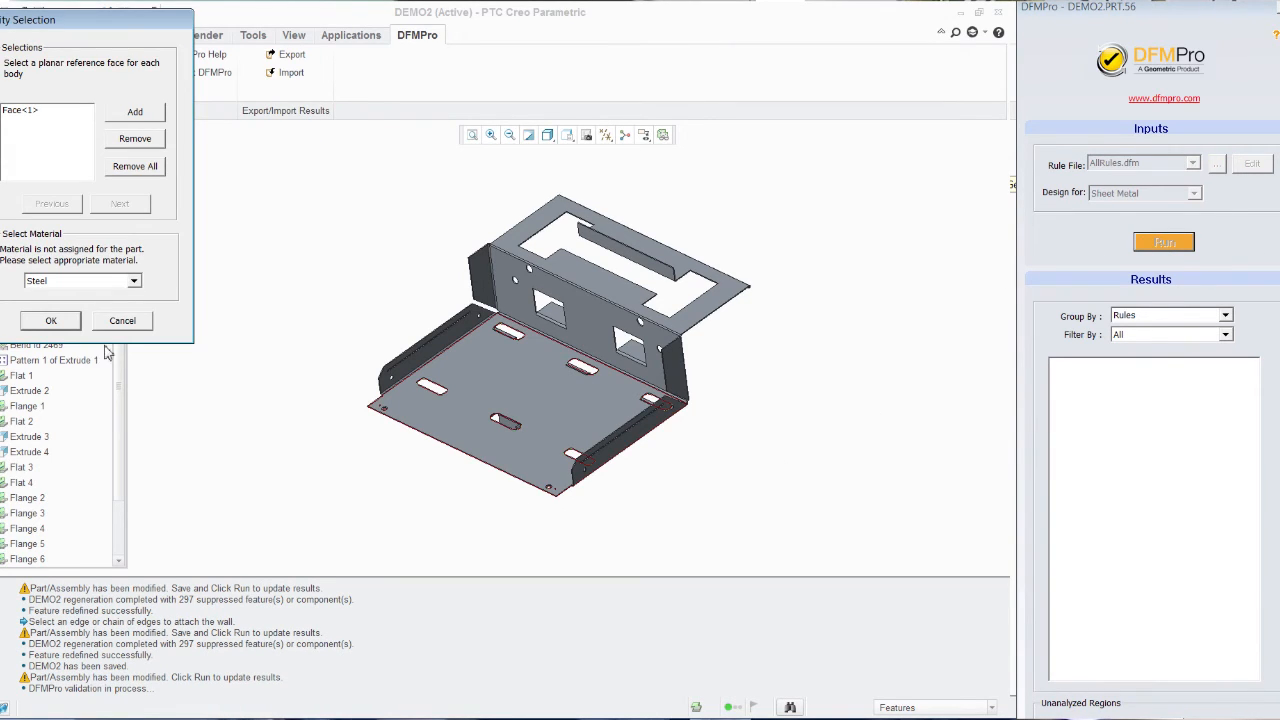
click(51, 320)
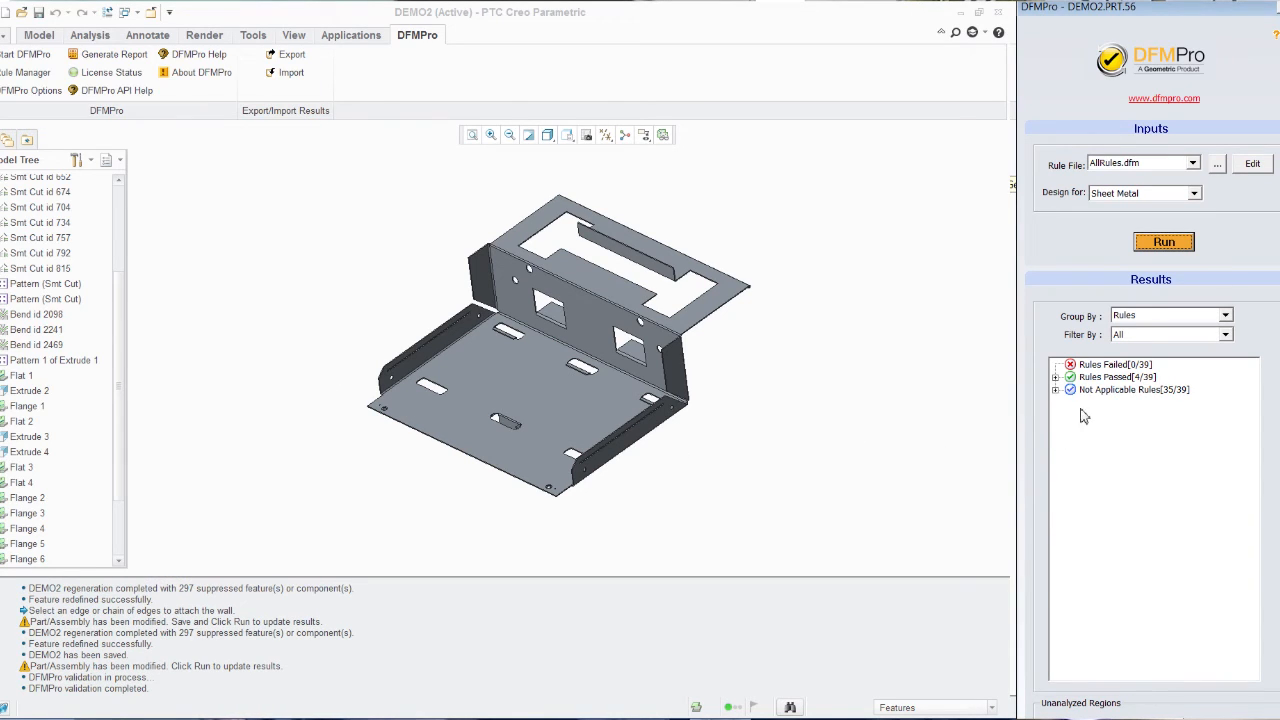
click(1056, 376)
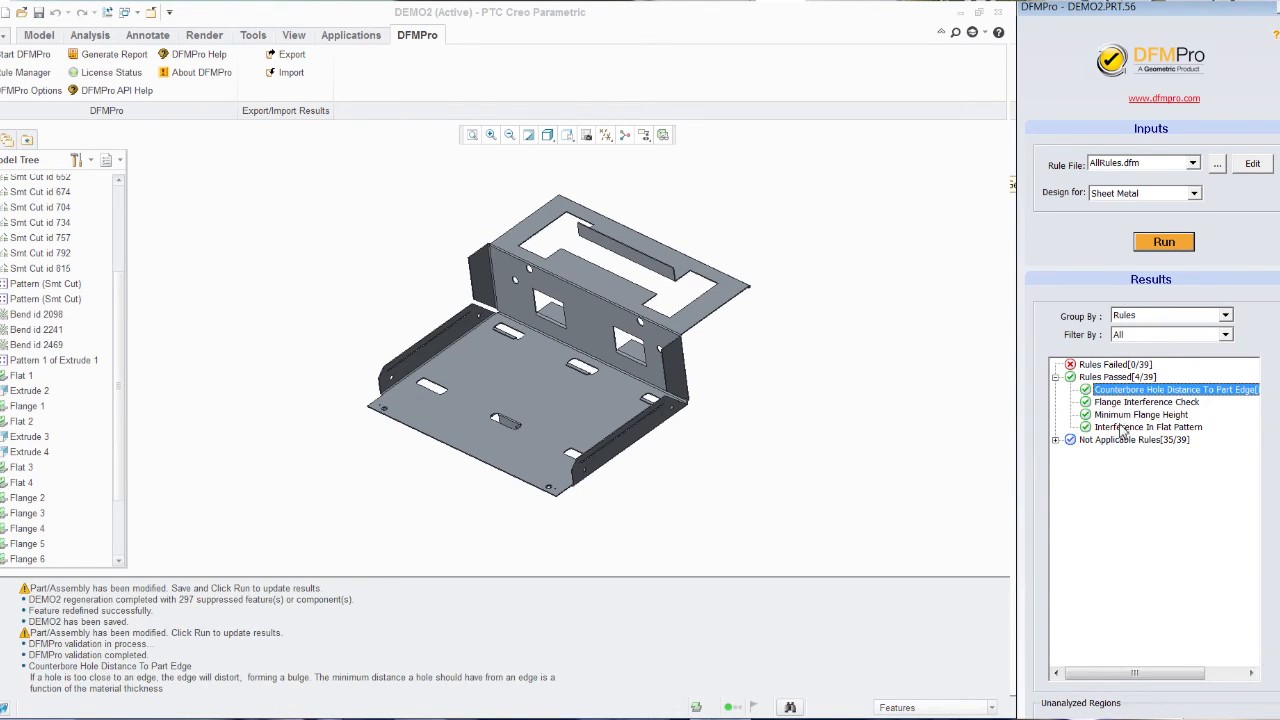
click(1148, 427)
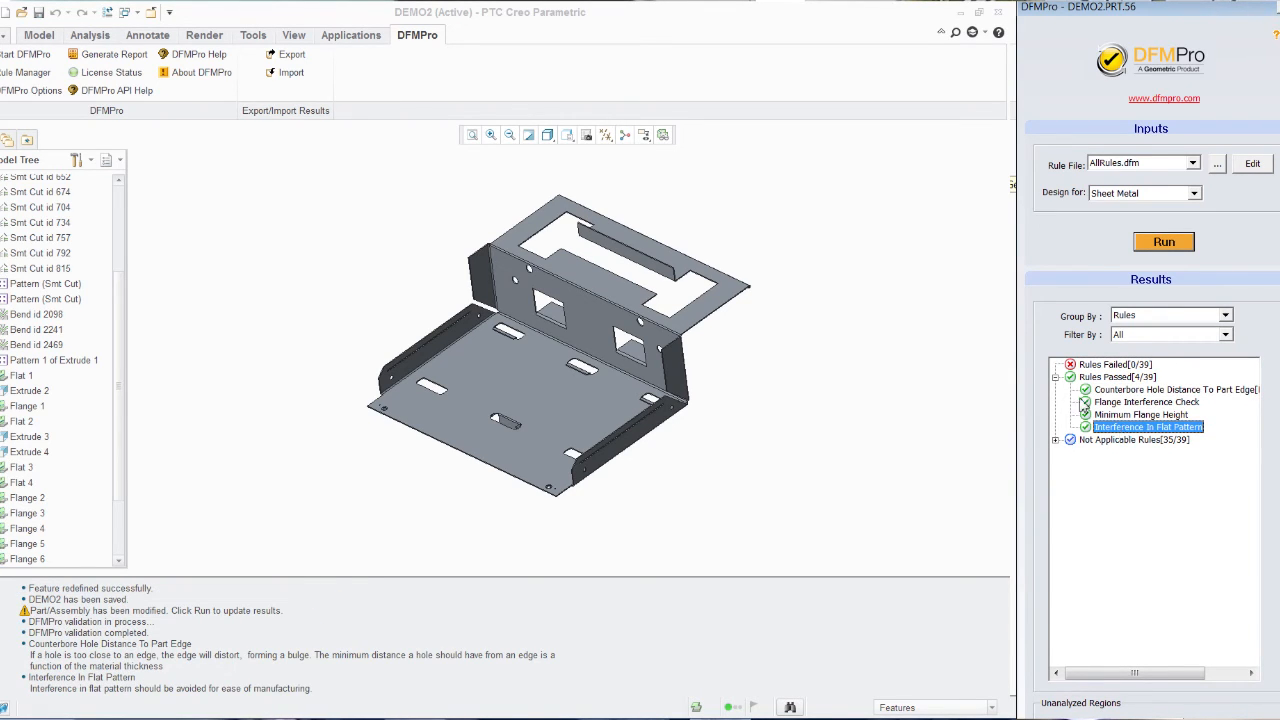
click(1057, 377)
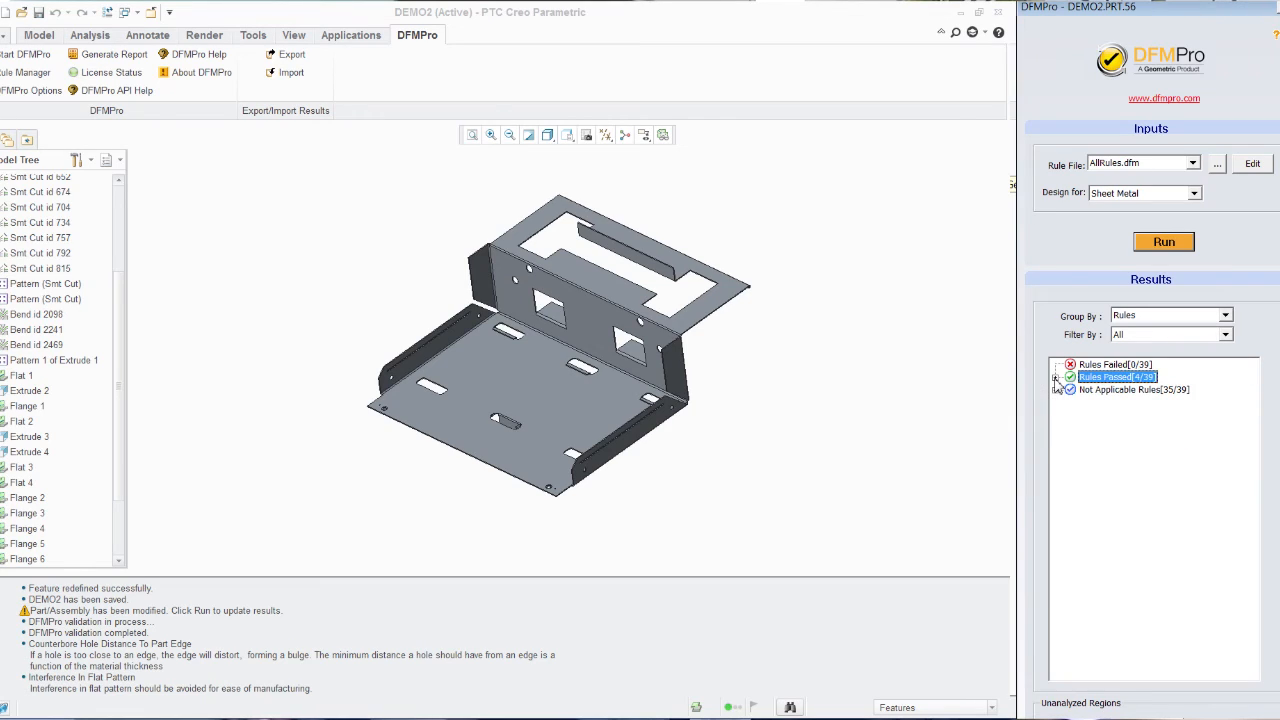
mouse_move(1040, 389)
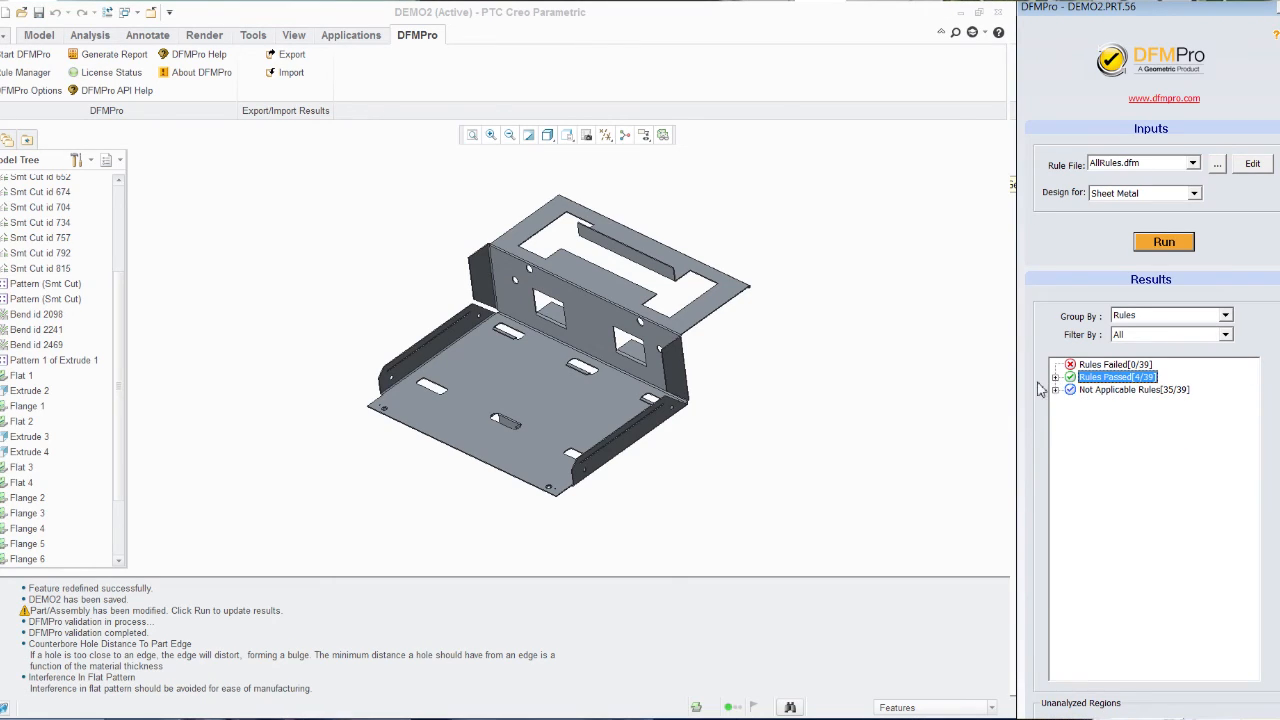